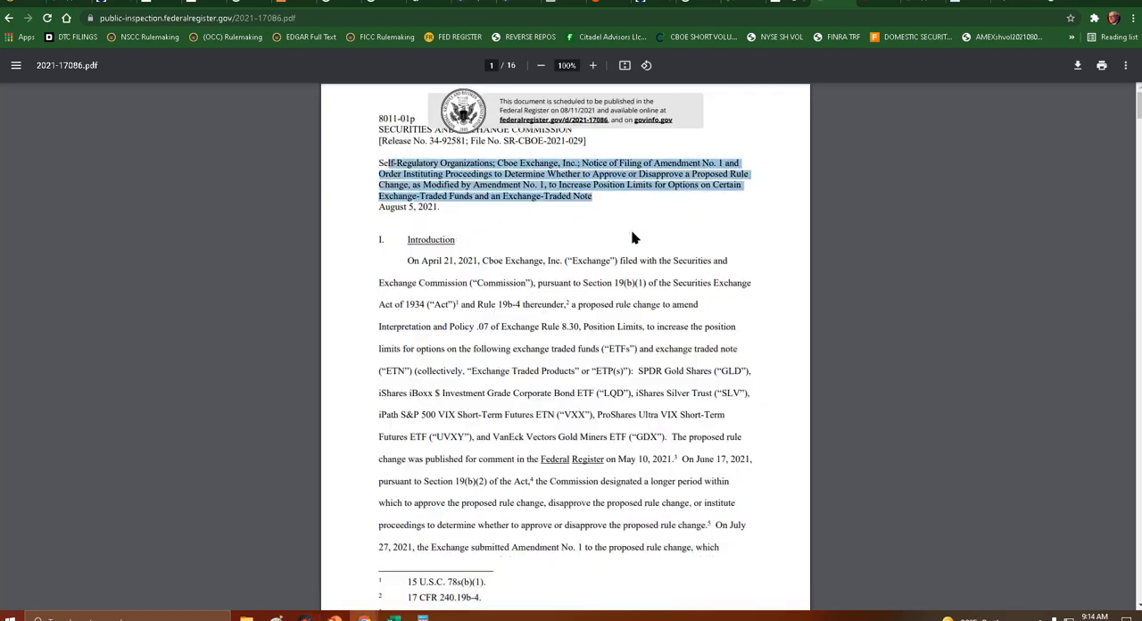
Step: Scroll through the Introduction and Section II to the GLD/SLV trading statistics on page 2, then back to page 1
{"action": "left_click", "coordinate": [395, 185]}
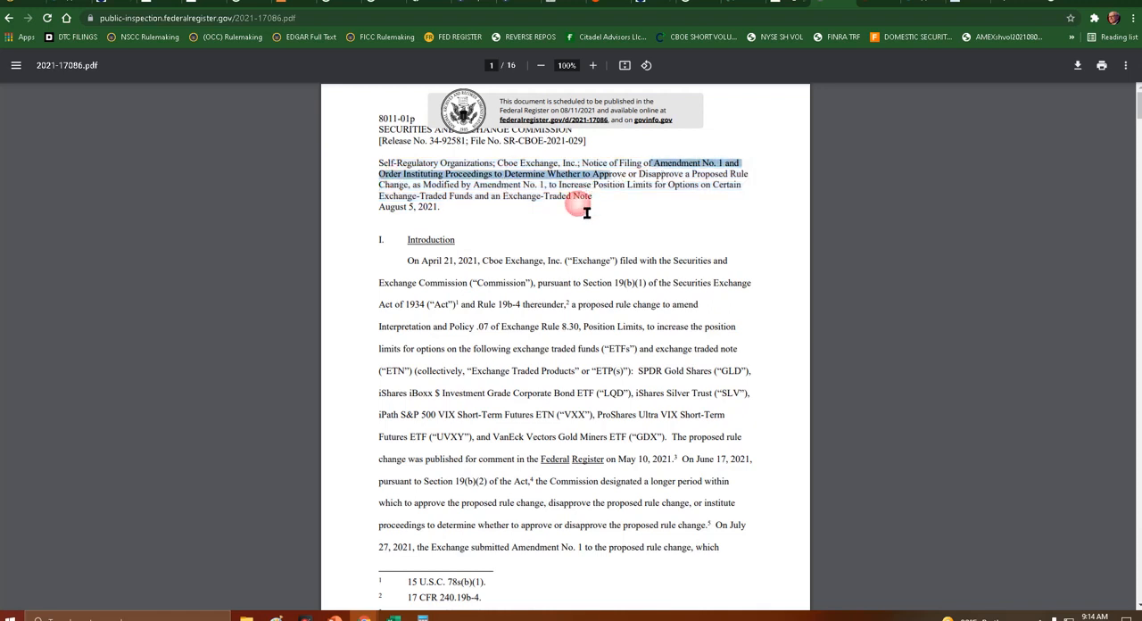
{"action": "mouse_move", "coordinate": [498, 236]}
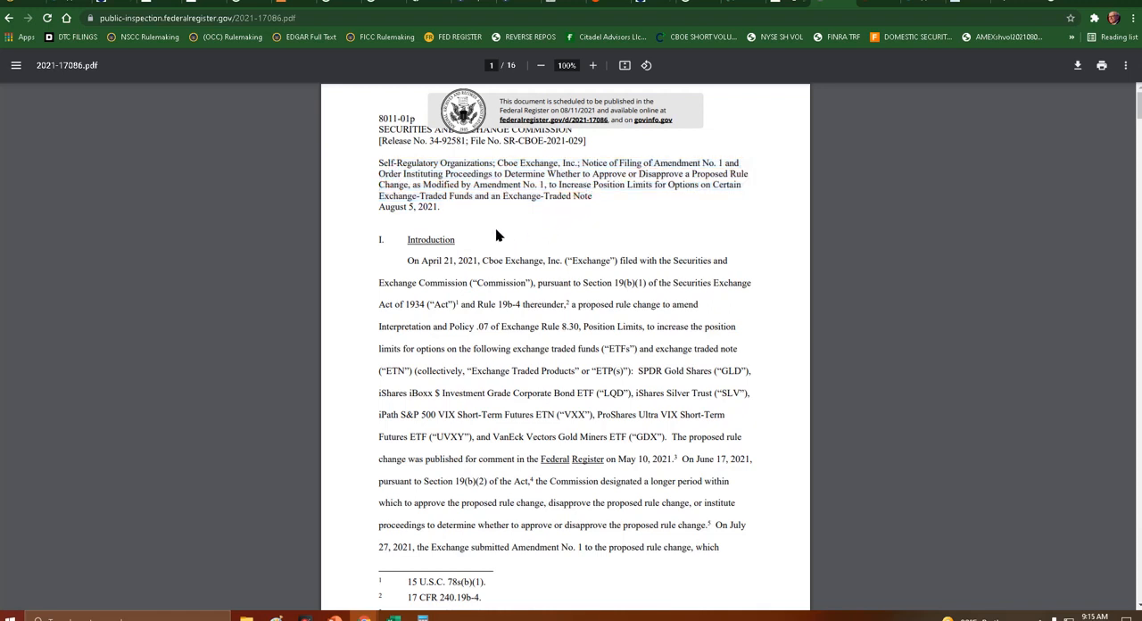
{"action": "mouse_move", "coordinate": [481, 225]}
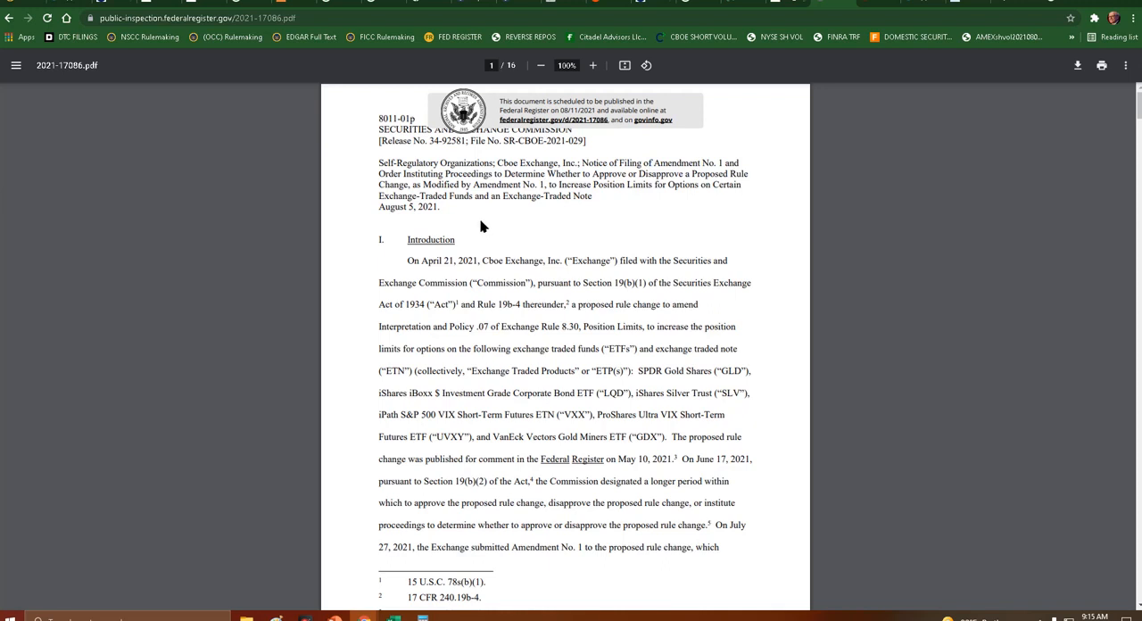
{"action": "mouse_move", "coordinate": [584, 197]}
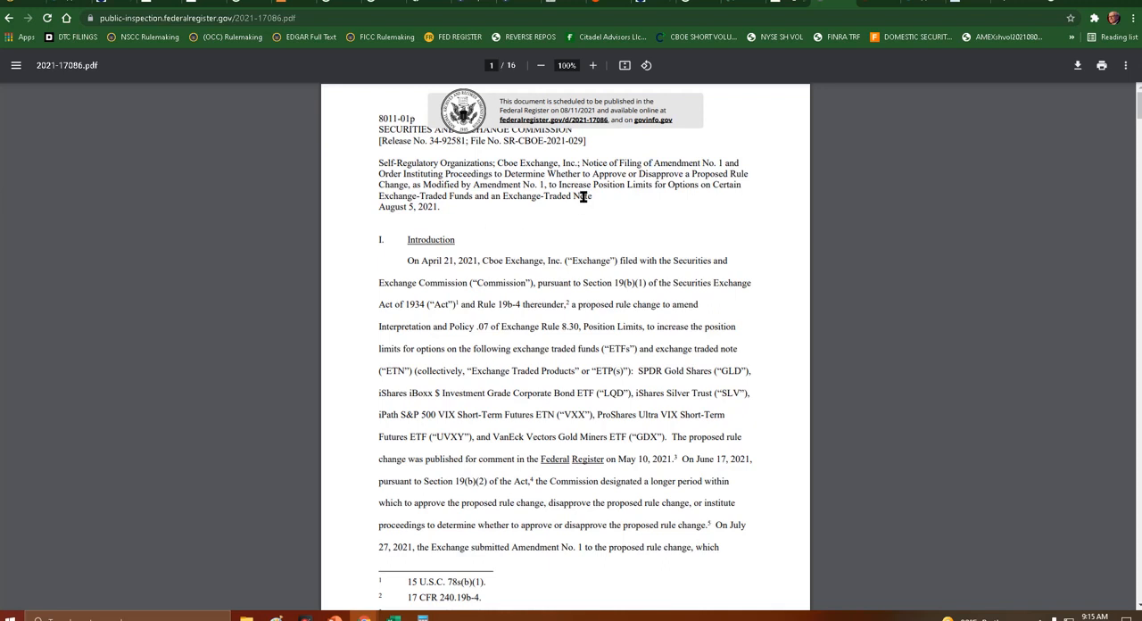
{"action": "mouse_move", "coordinate": [541, 210]}
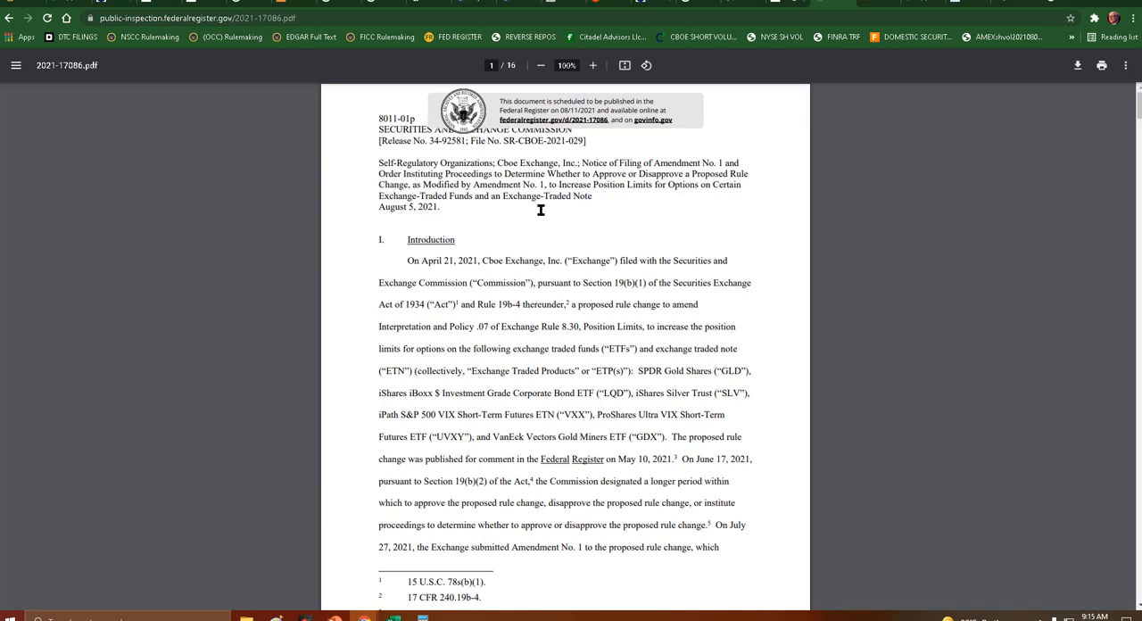
{"action": "mouse_move", "coordinate": [503, 239]}
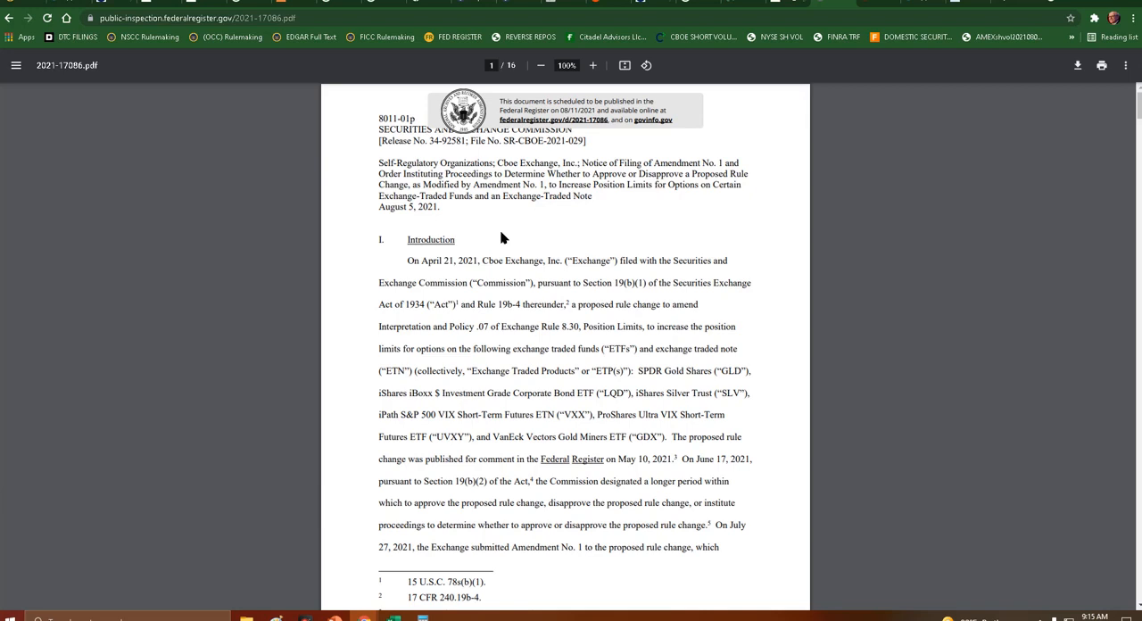
{"action": "scroll", "scroll_direction": "down", "scroll_amount": 3}
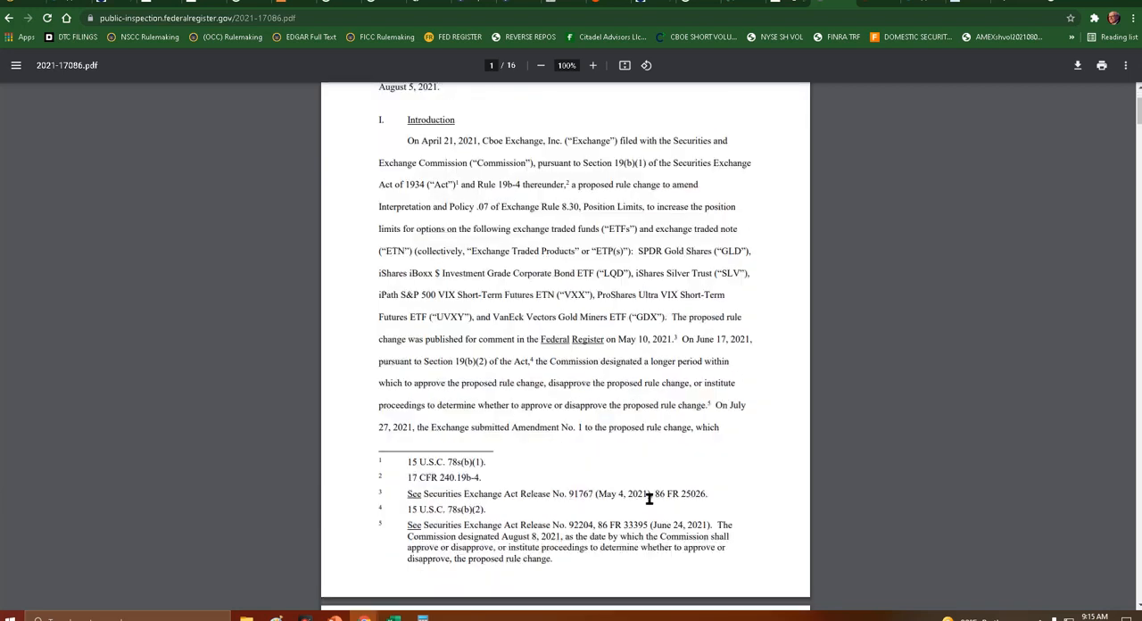
{"action": "scroll", "scroll_direction": "down", "scroll_amount": 3}
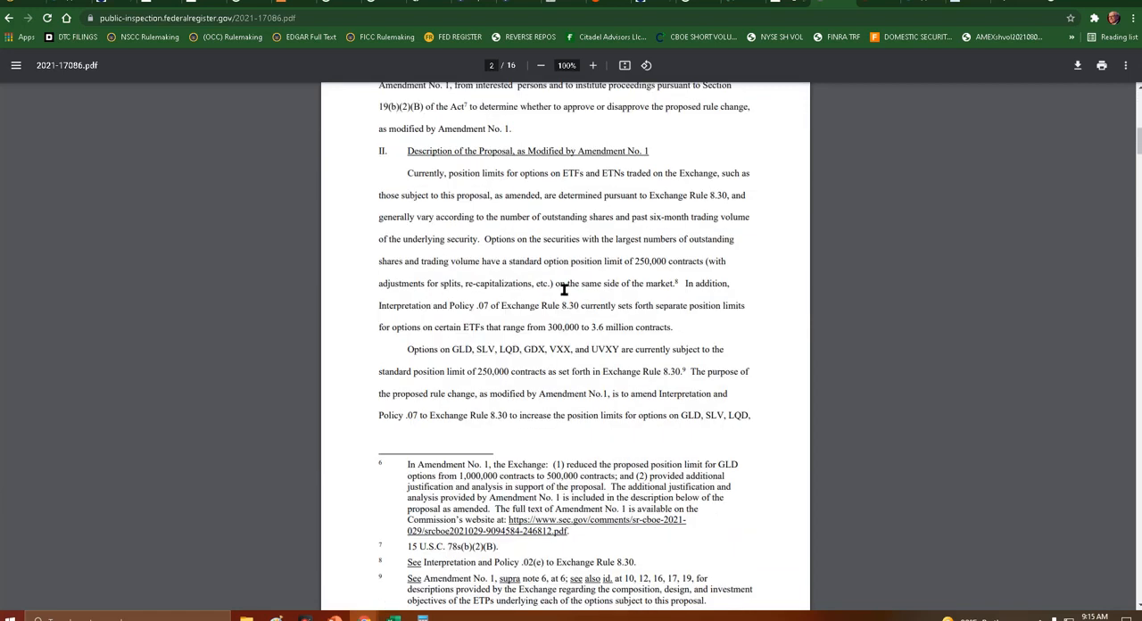
{"action": "mouse_move", "coordinate": [330, 282]}
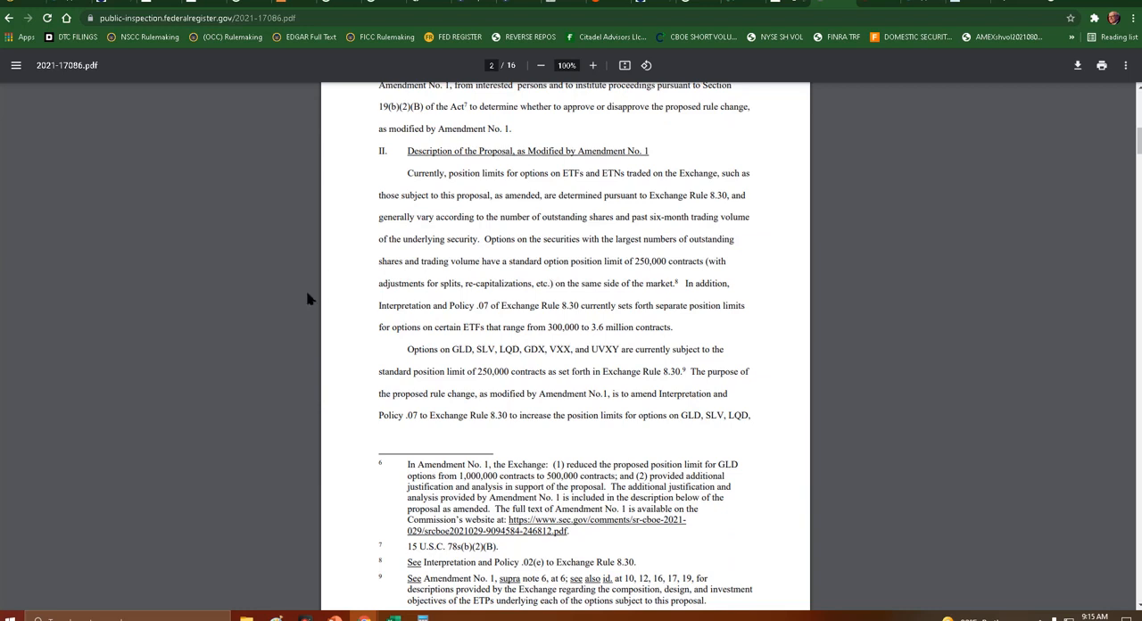
{"action": "mouse_move", "coordinate": [294, 267]}
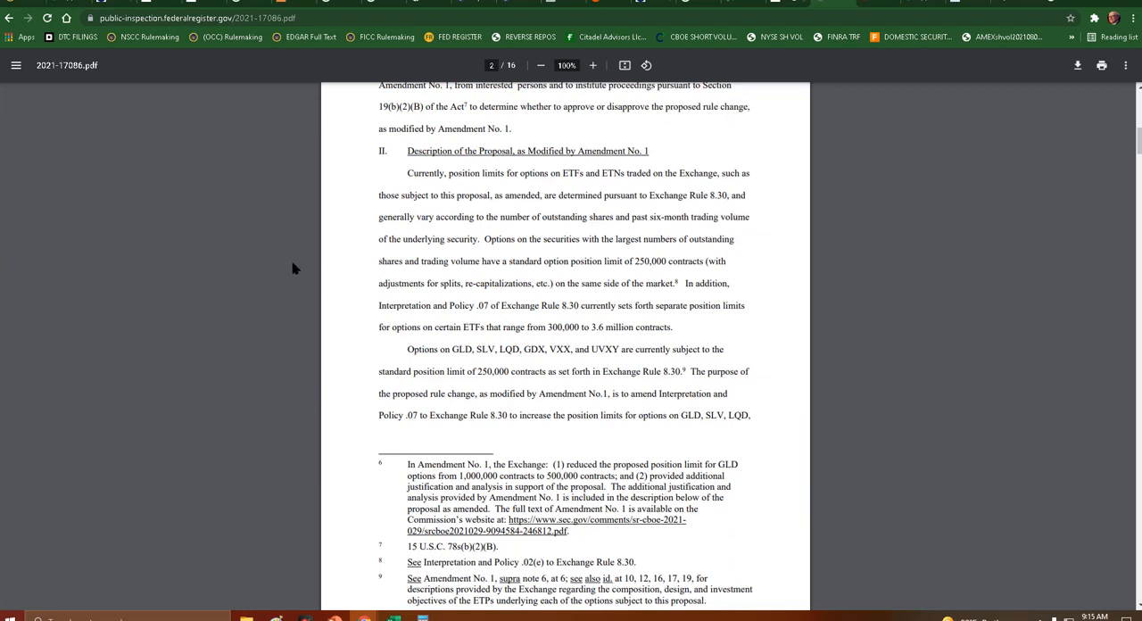
{"action": "scroll", "scroll_direction": "down", "scroll_amount": 3}
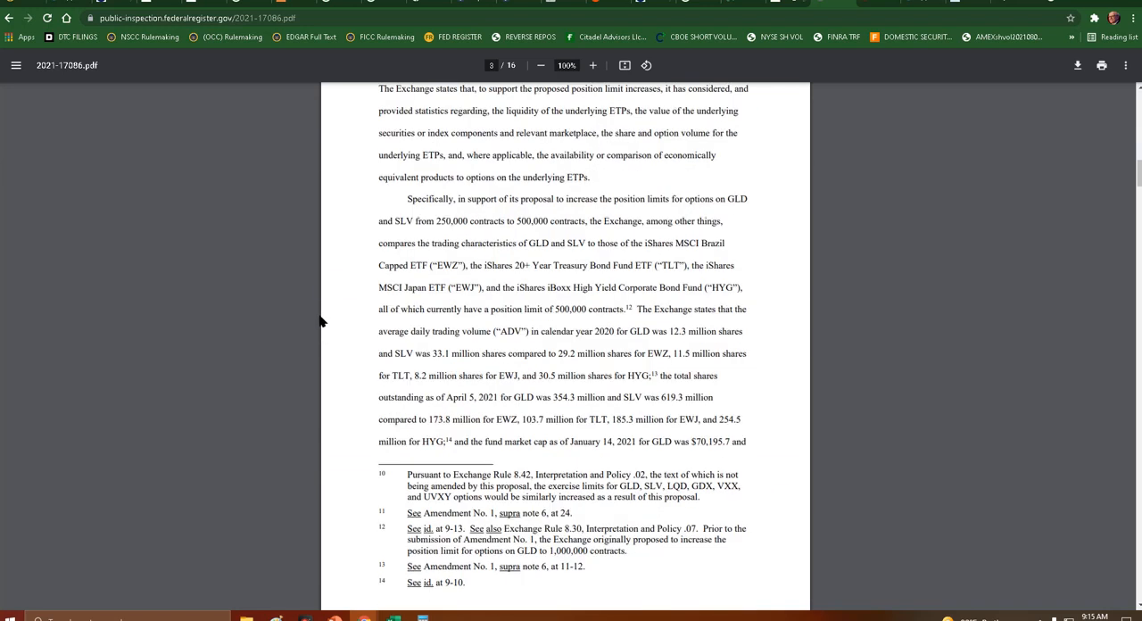
{"action": "scroll", "scroll_direction": "up", "scroll_amount": 3}
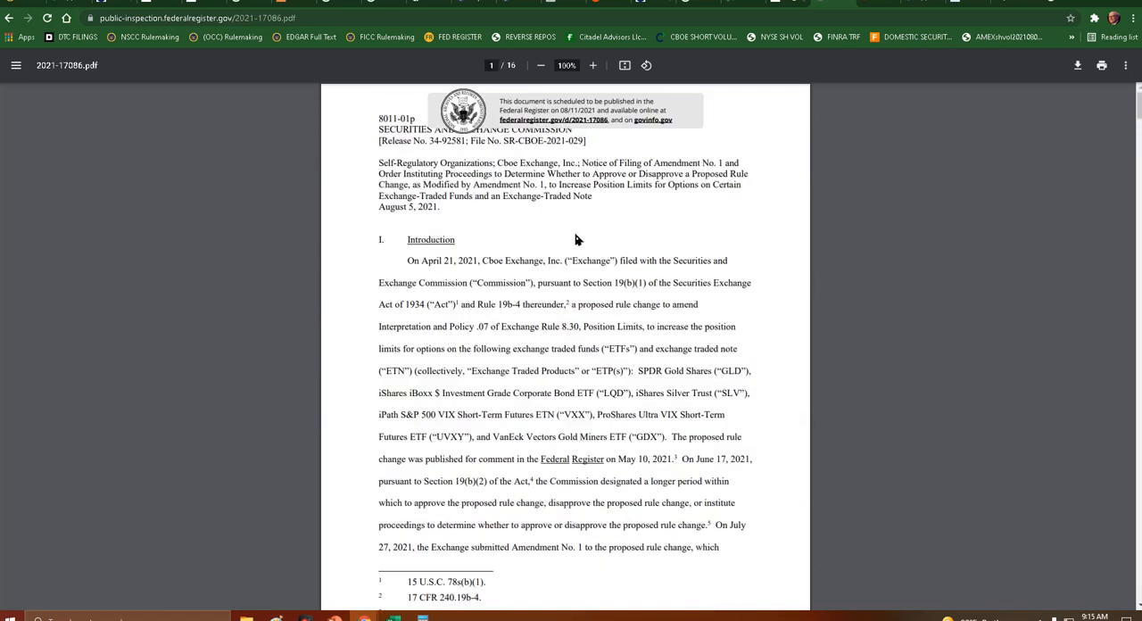
{"action": "mouse_move", "coordinate": [803, 221]}
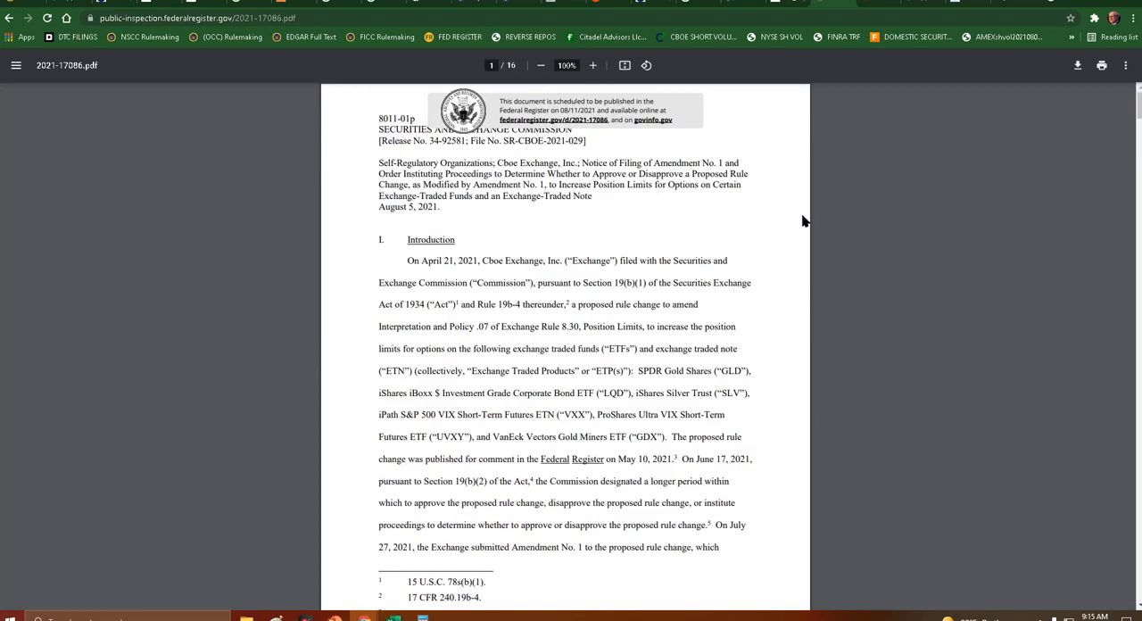
{"action": "mouse_move", "coordinate": [623, 319]}
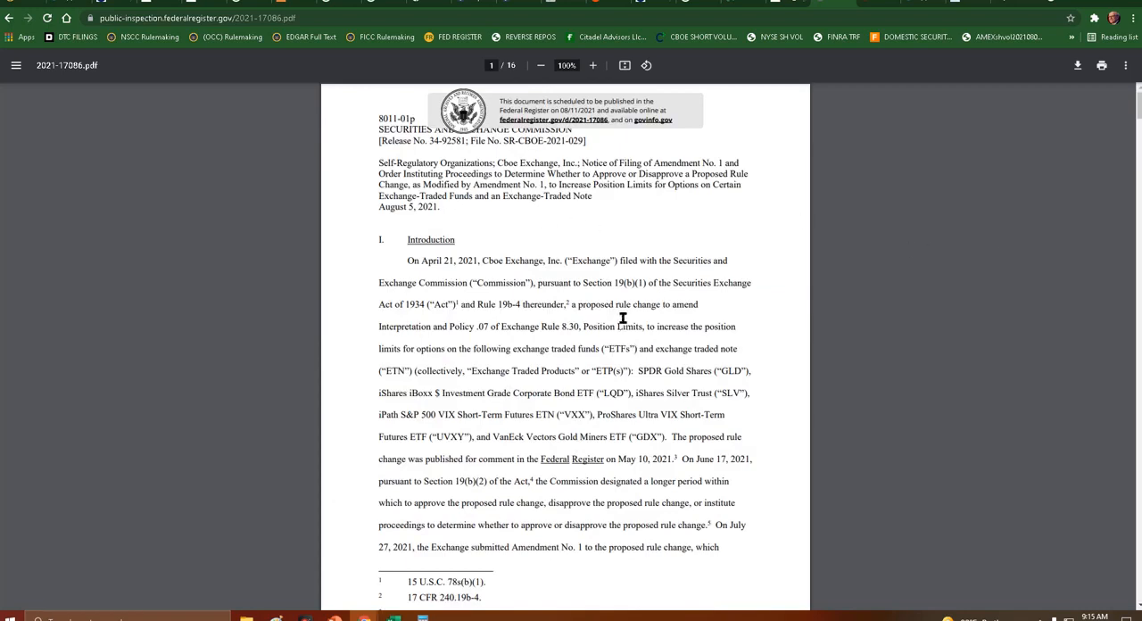
Step: Scroll to the LQD and market-maker liquidity discussion, then back up to the title and Introduction
{"action": "scroll", "scroll_direction": "down", "scroll_amount": 3}
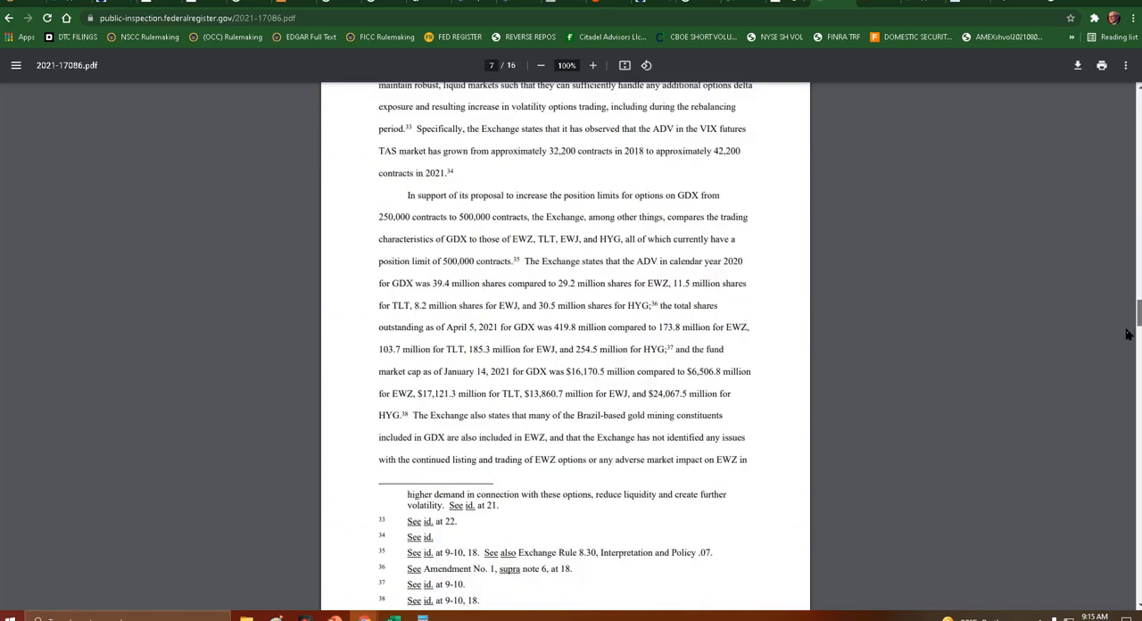
{"action": "scroll", "scroll_direction": "down", "scroll_amount": 3}
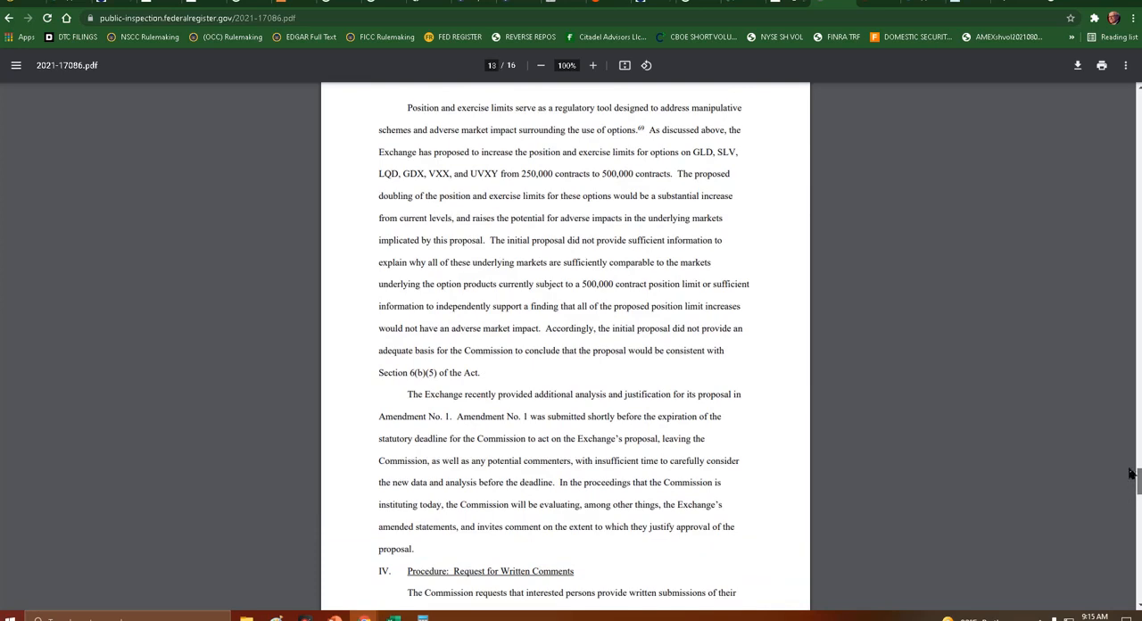
{"action": "scroll", "scroll_direction": "up", "scroll_amount": 3}
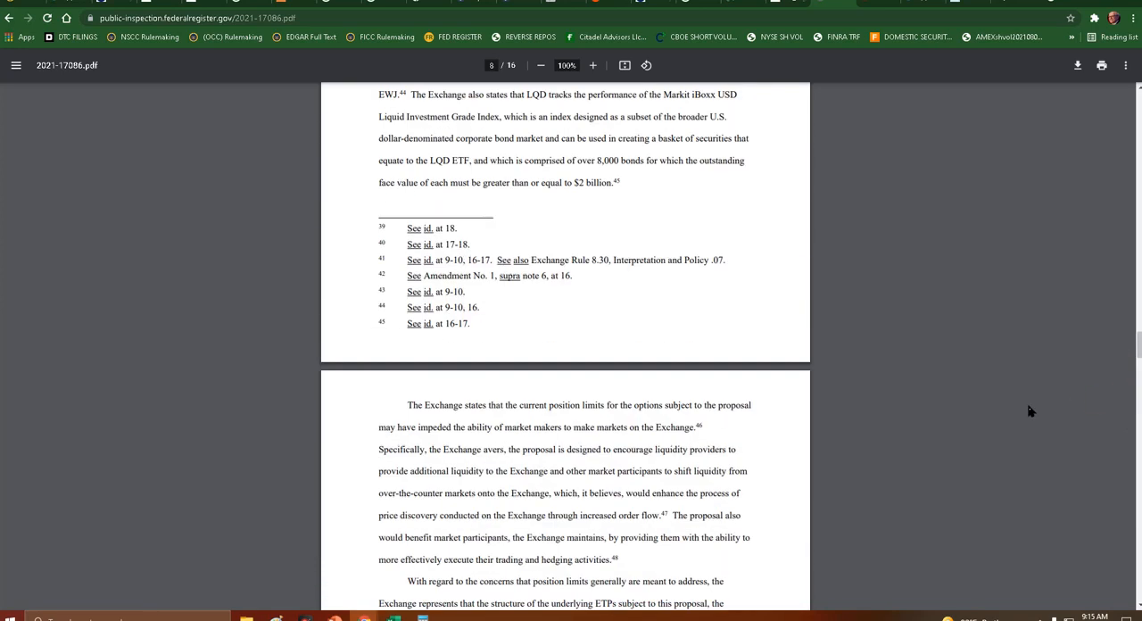
{"action": "scroll", "scroll_direction": "up", "scroll_amount": 3}
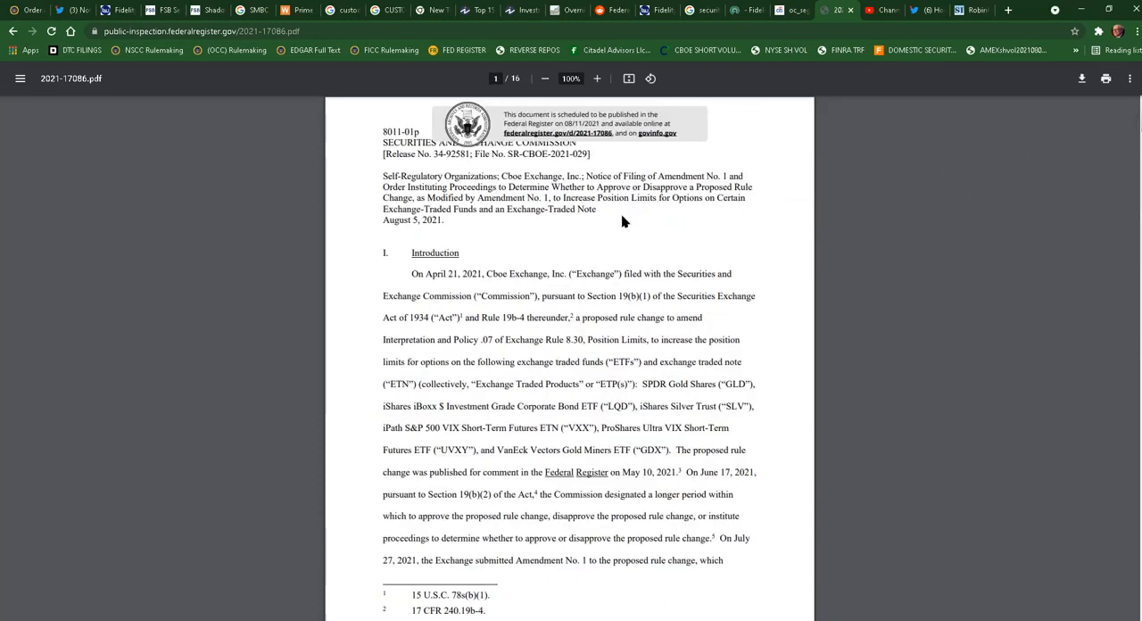
{"action": "mouse_move", "coordinate": [539, 335]}
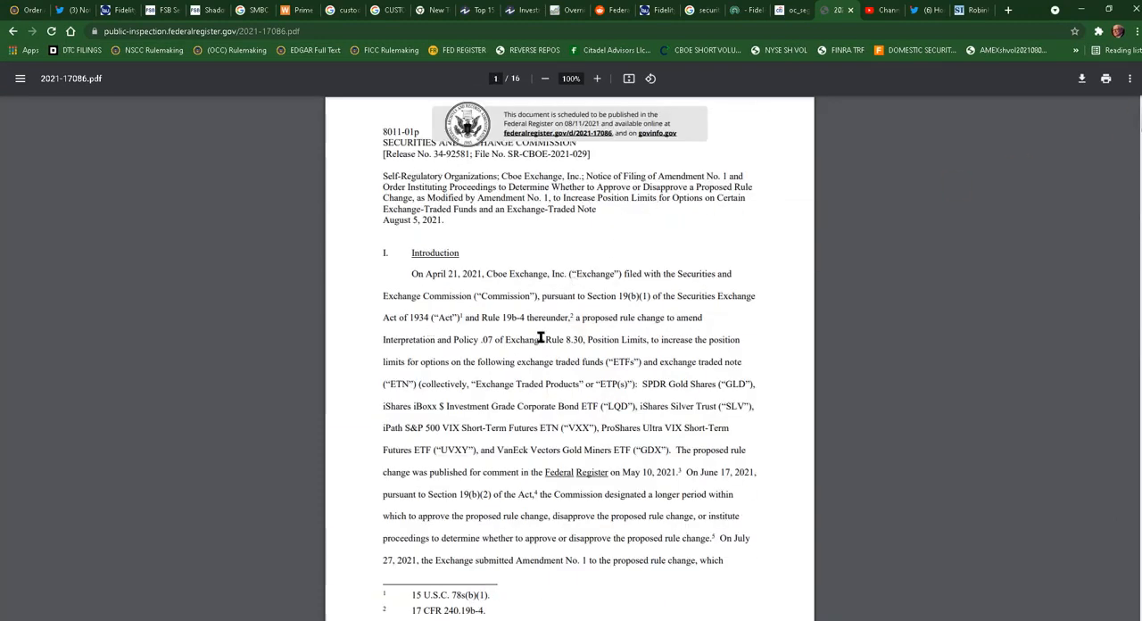
{"action": "mouse_move", "coordinate": [760, 286]}
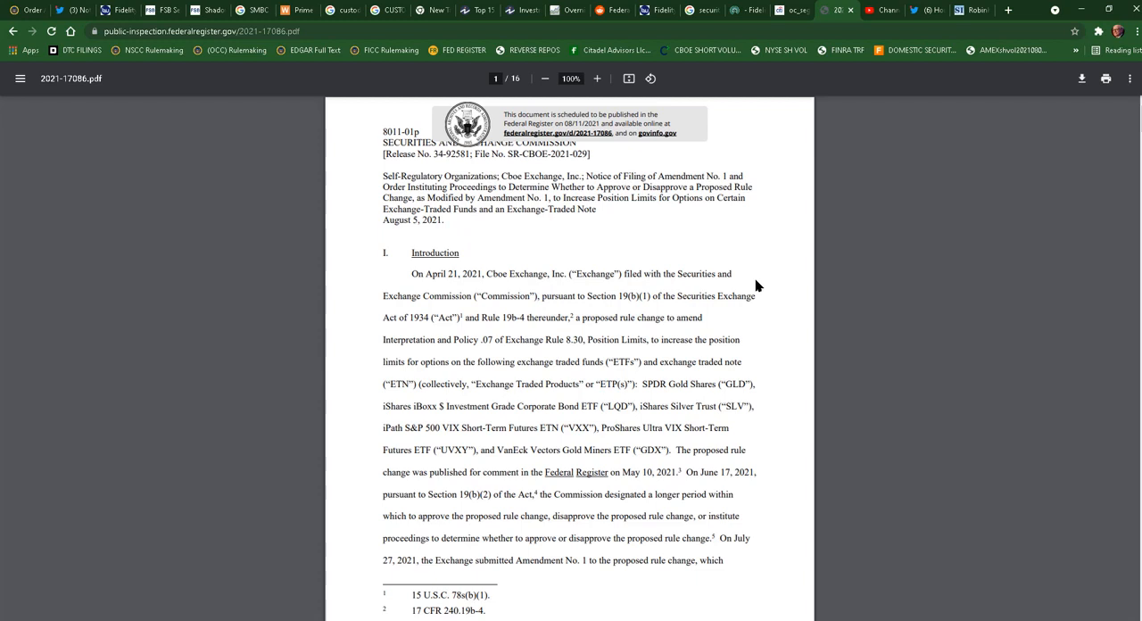
{"action": "mouse_move", "coordinate": [738, 246]}
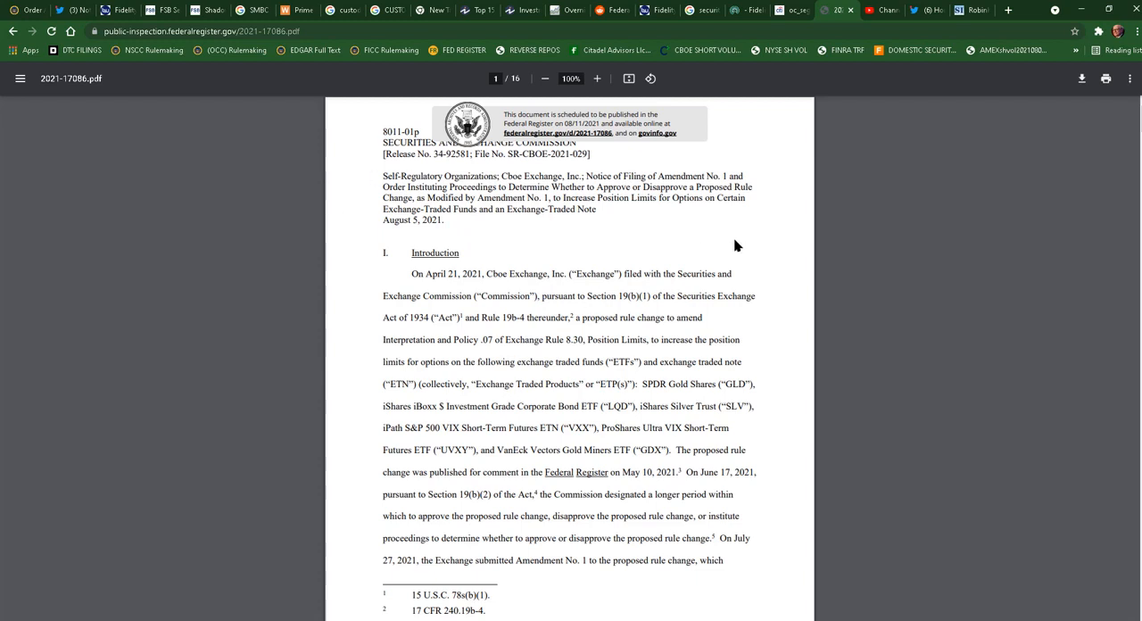
{"action": "mouse_move", "coordinate": [723, 247]}
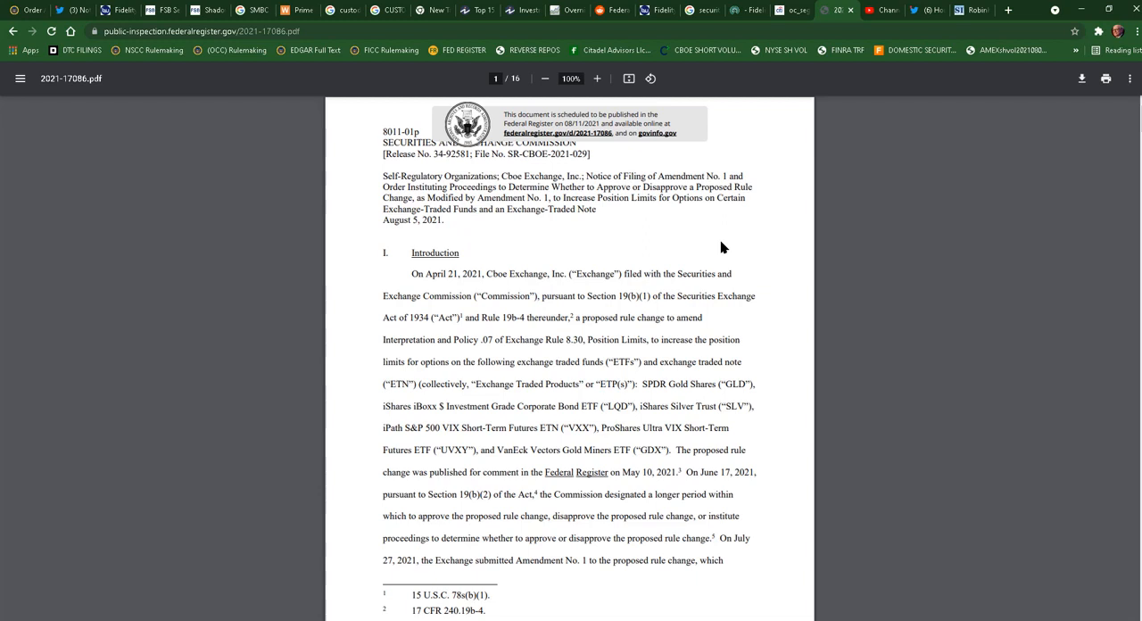